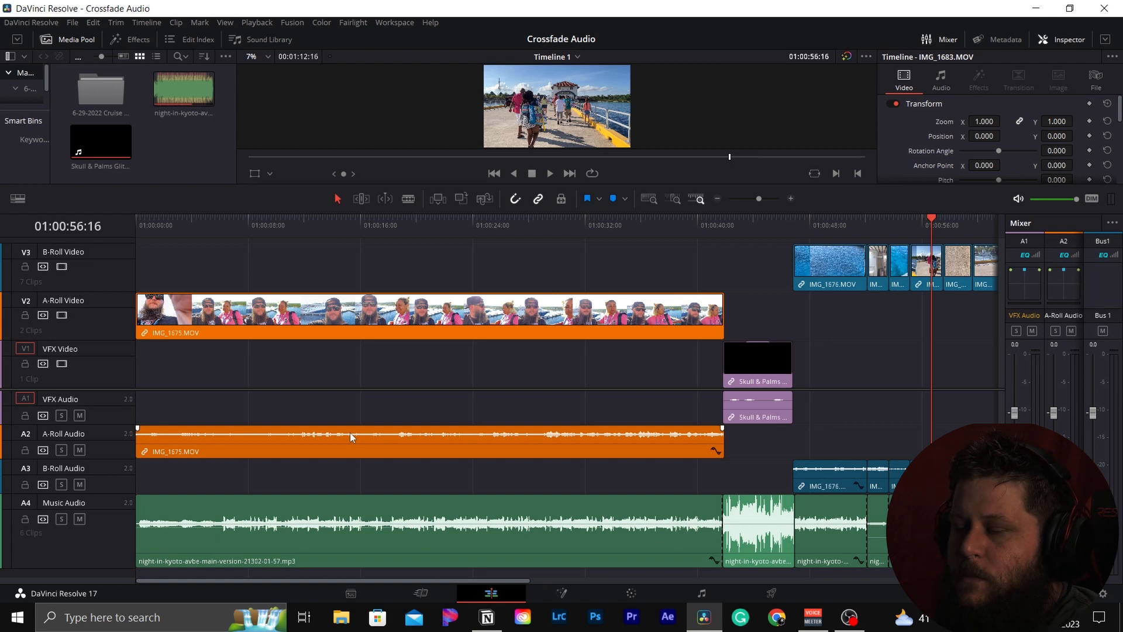
pyautogui.moveTo(246, 492)
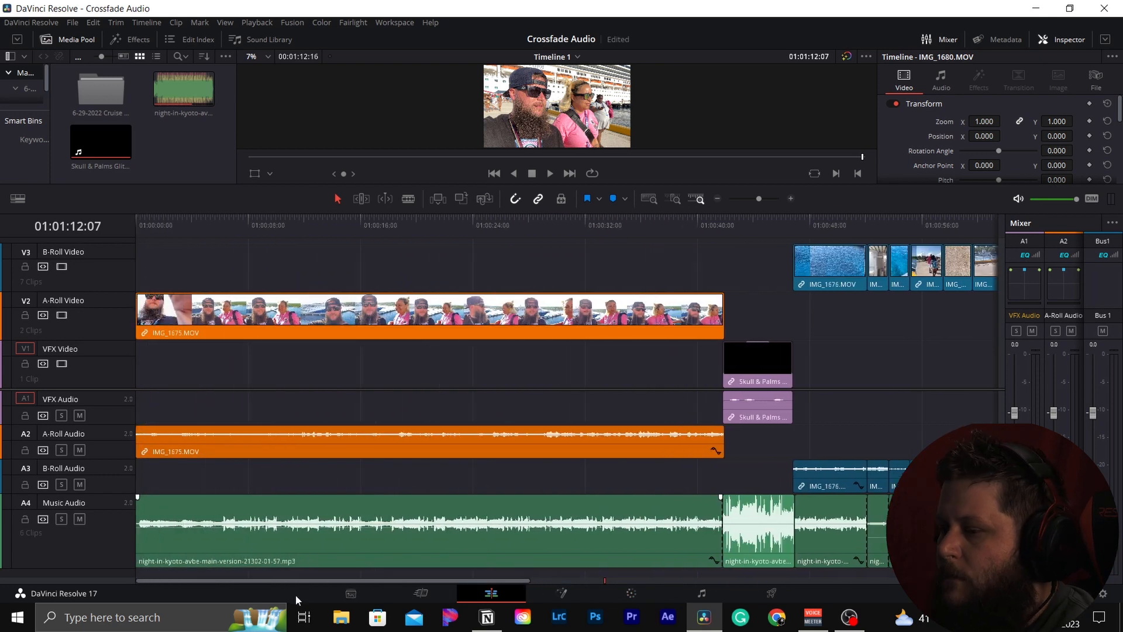
pyautogui.moveTo(438, 585)
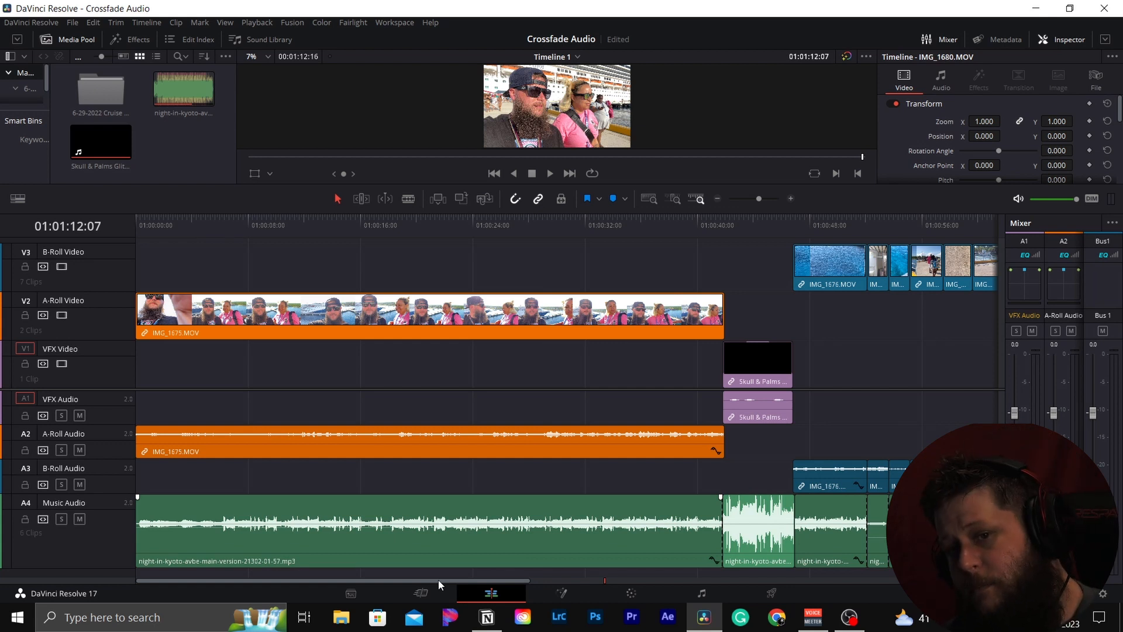
pyautogui.moveTo(205, 515)
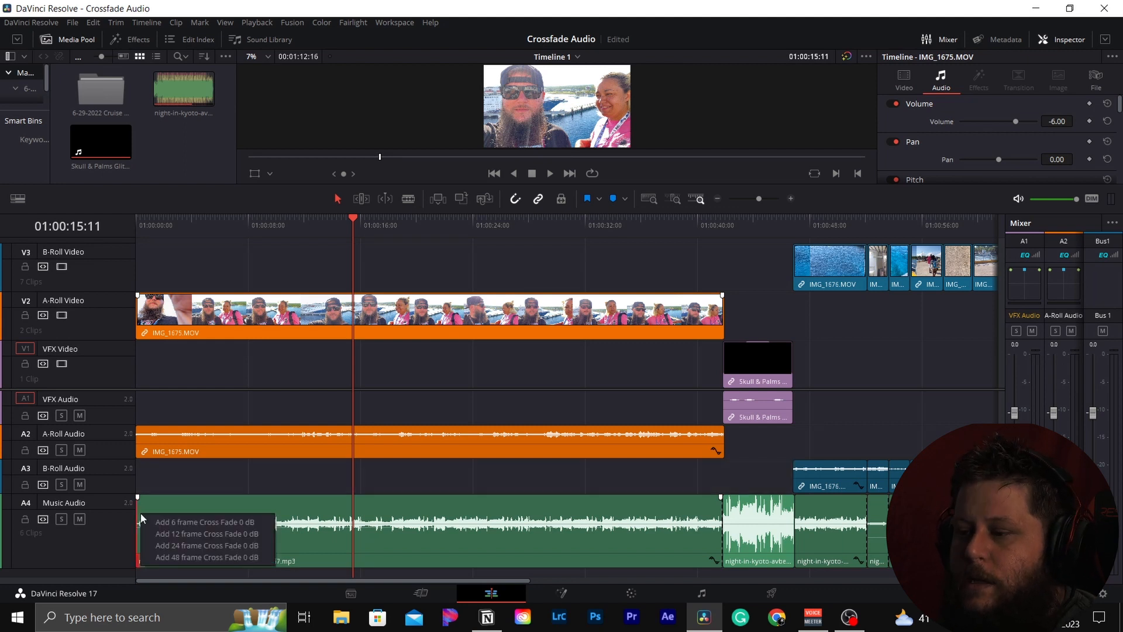
pyautogui.moveTo(207, 533)
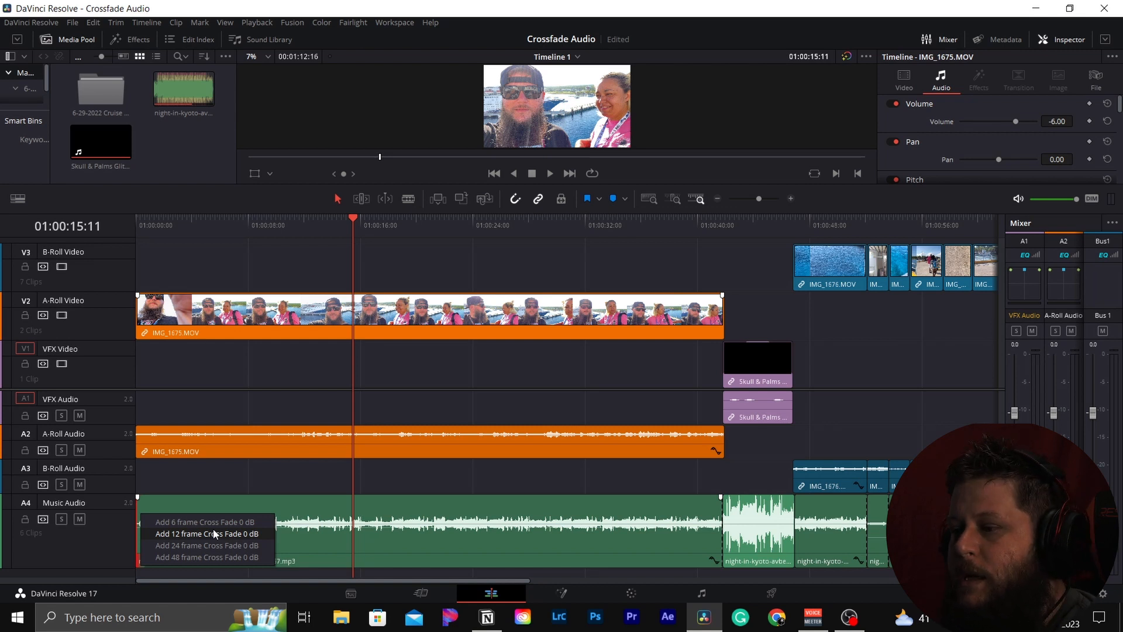
pyautogui.moveTo(188, 557)
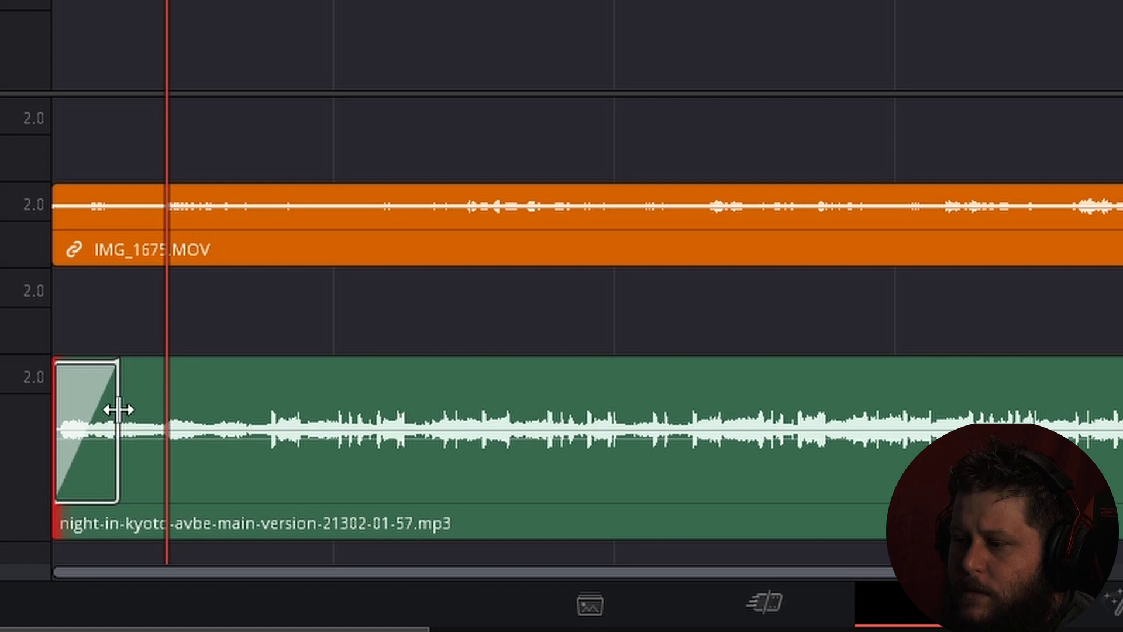
# - Extend the opening cross fade on the music clip to 5.0 seconds (120 frames)
pyautogui.moveTo(111, 408); pyautogui.dragTo(293, 452)
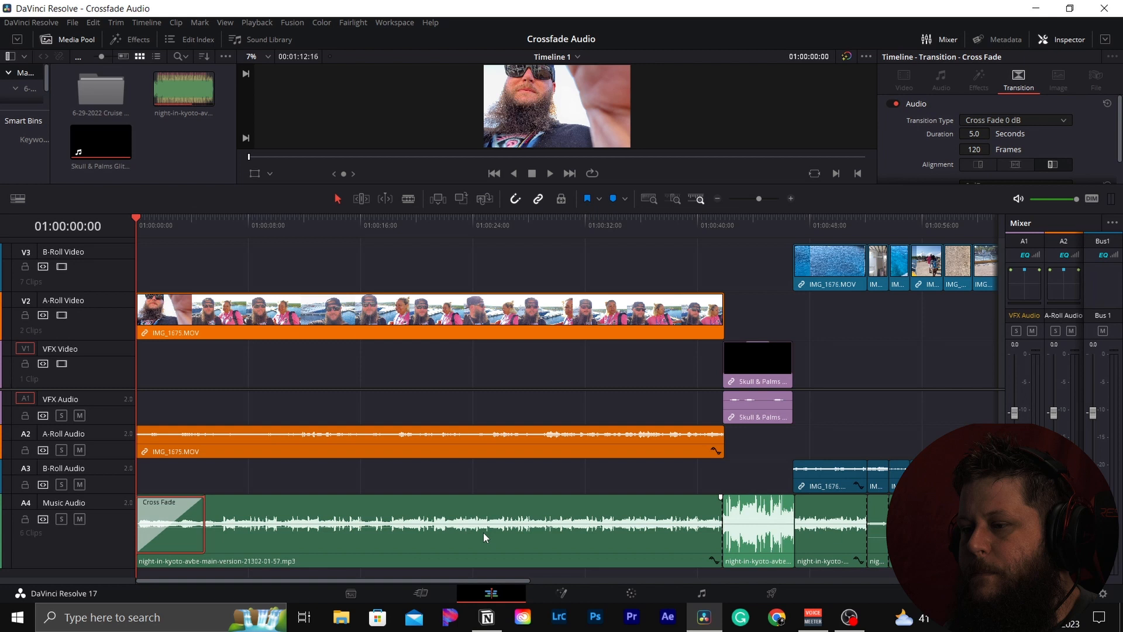
pyautogui.click(550, 173)
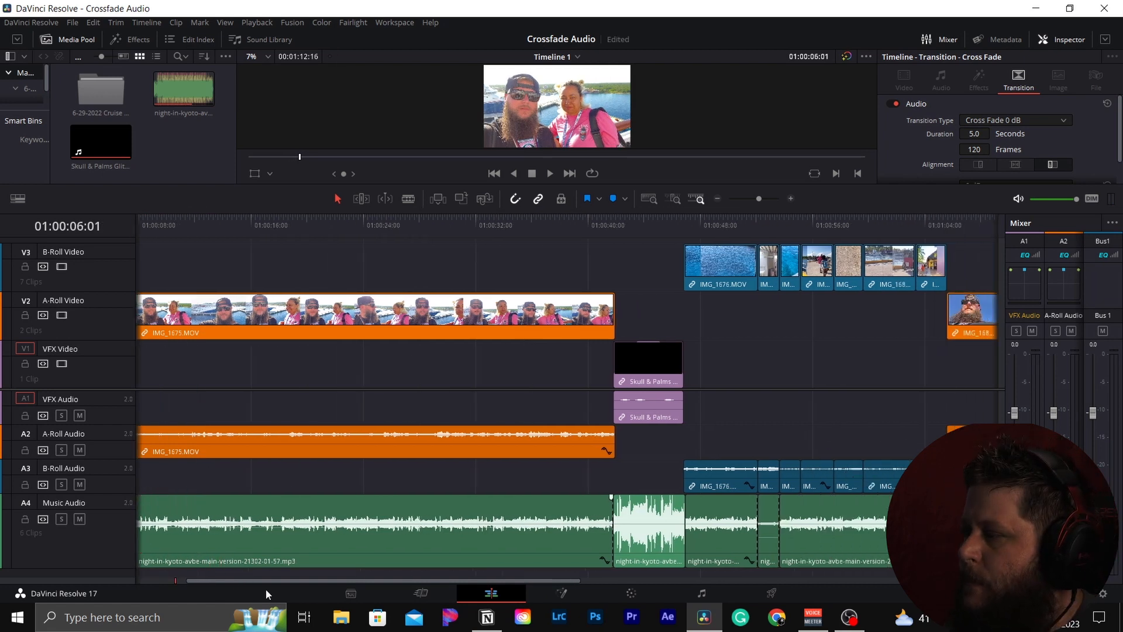
# - Add a cross fade at the music clip's out point and size it to about 1.6 seconds (39 frames)
pyautogui.hscroll(3)
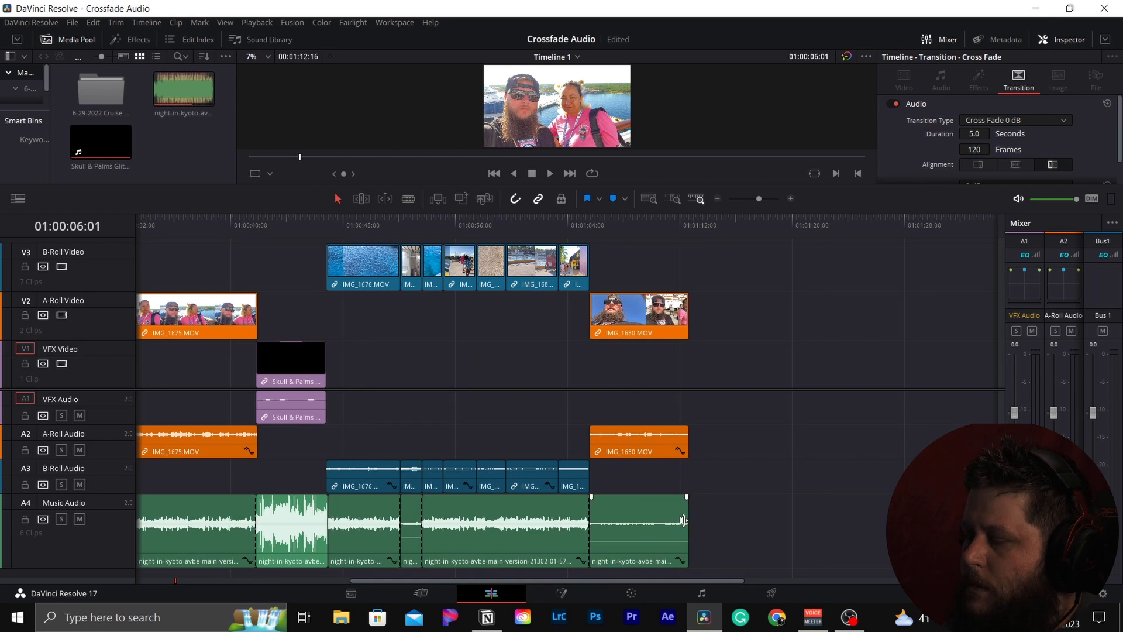
pyautogui.rightClick(681, 521)
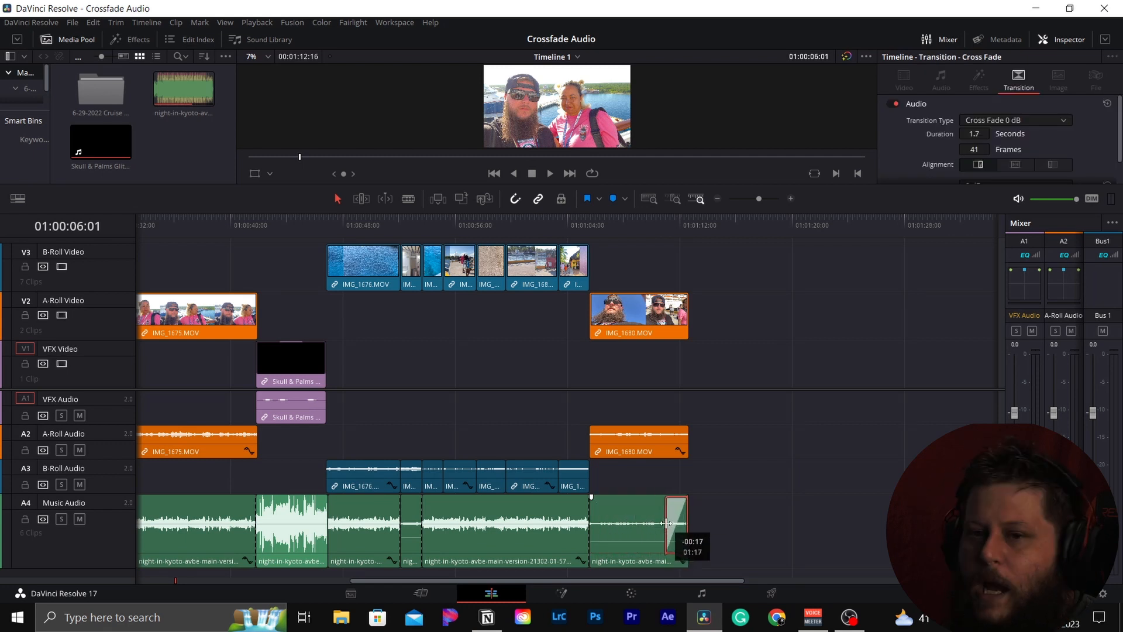
pyautogui.moveTo(681, 523); pyautogui.dragTo(665, 524)
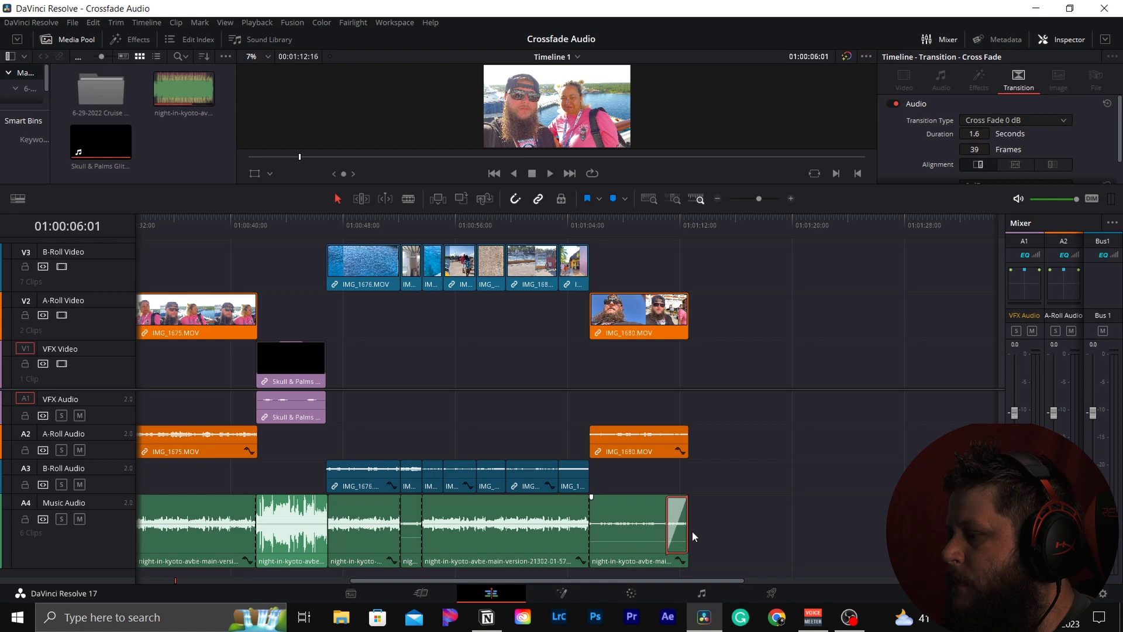
pyautogui.moveTo(717, 374)
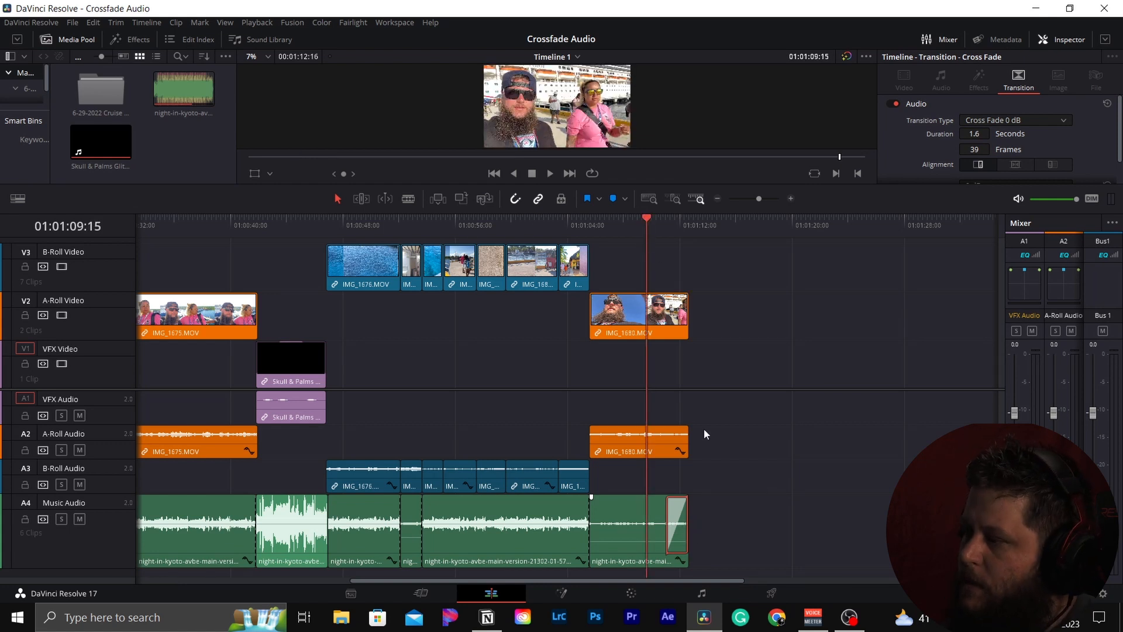
pyautogui.click(548, 173)
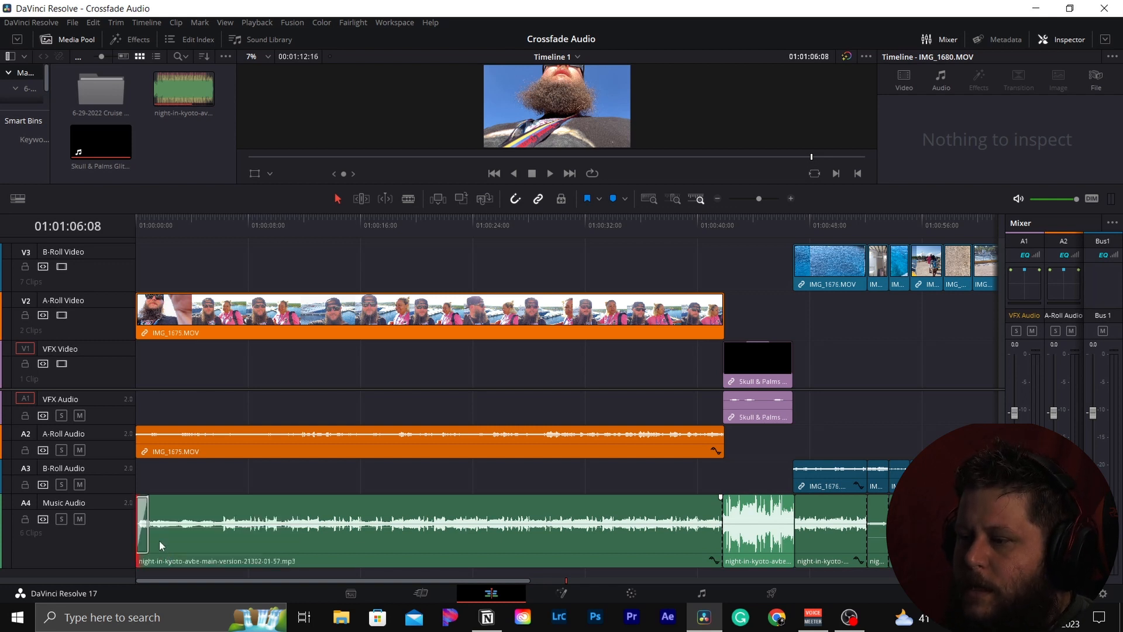
# - Drag the music clip's left edge on A4 about four seconds inward, removing its opening fade
pyautogui.moveTo(141, 527); pyautogui.dragTo(202, 526)
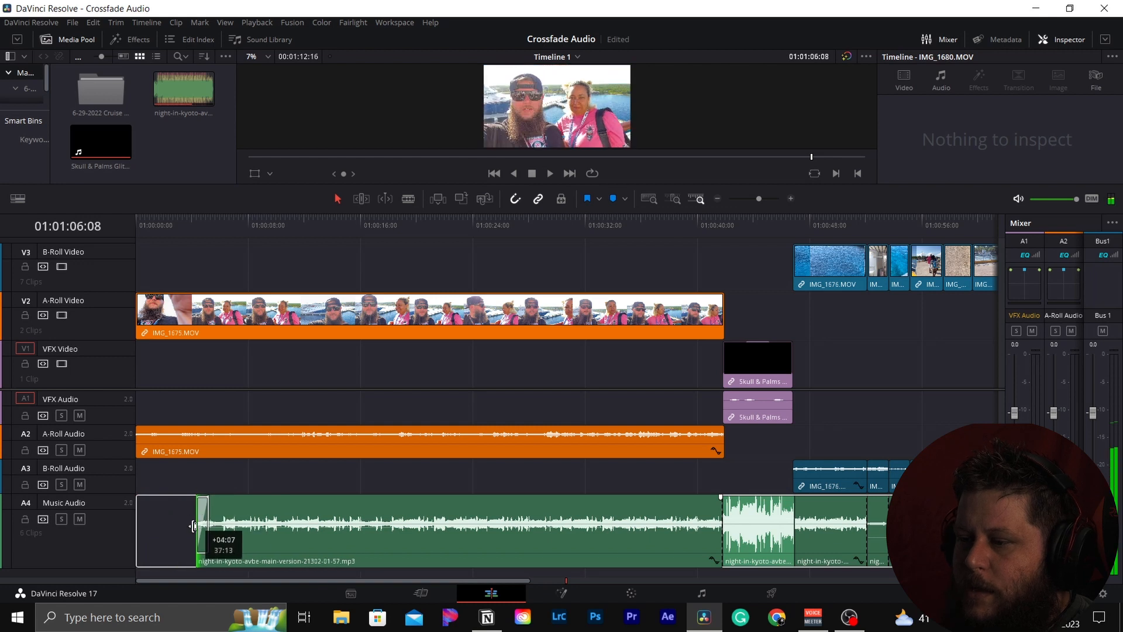